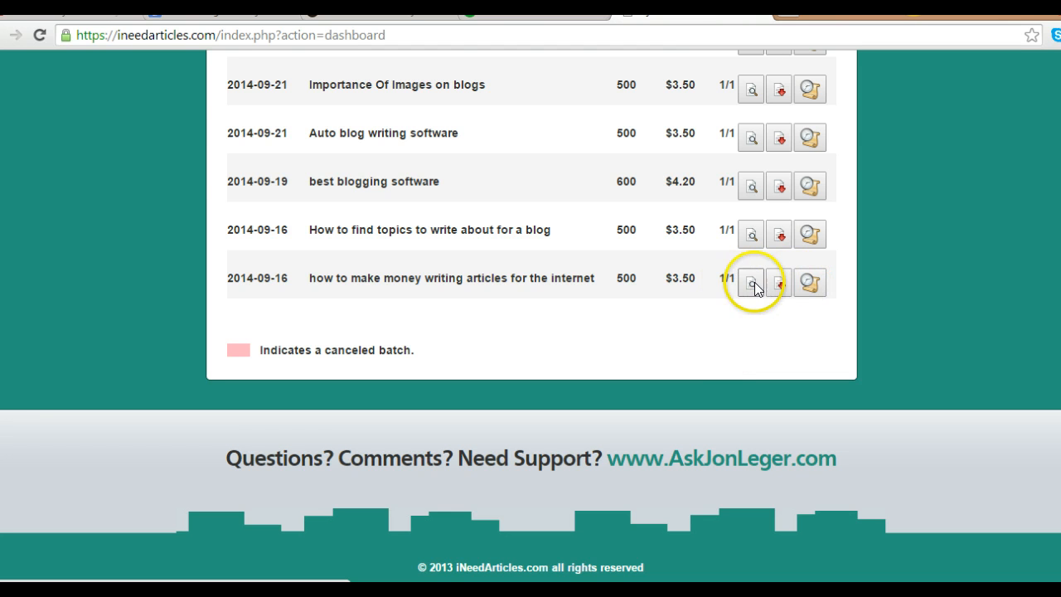
Open the 'how to make money writing articles for the internet' batch from the dashboard list
click(751, 282)
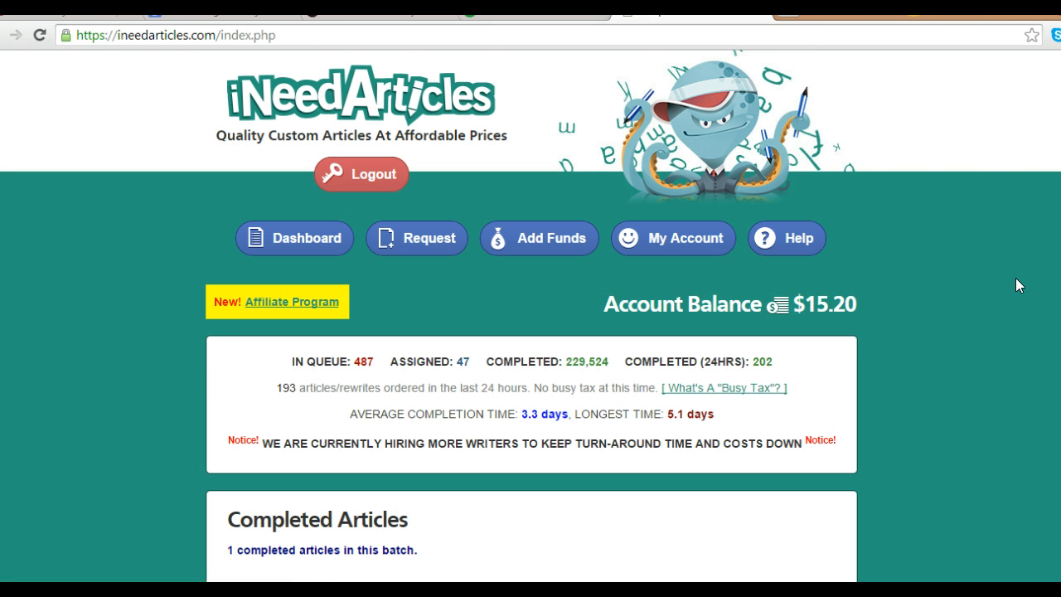
scroll(down, 3)
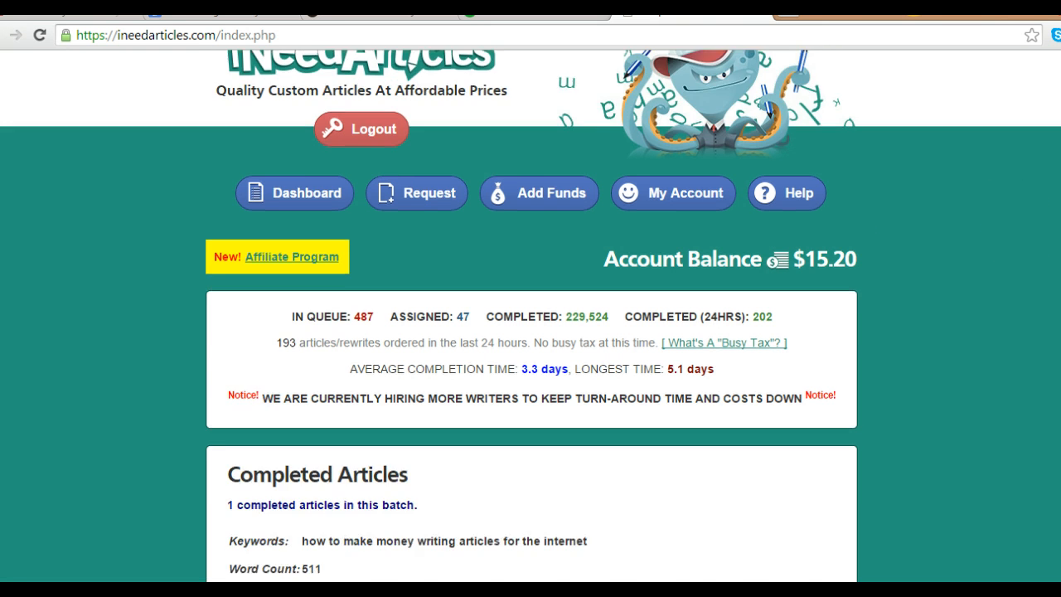
scroll(down, 3)
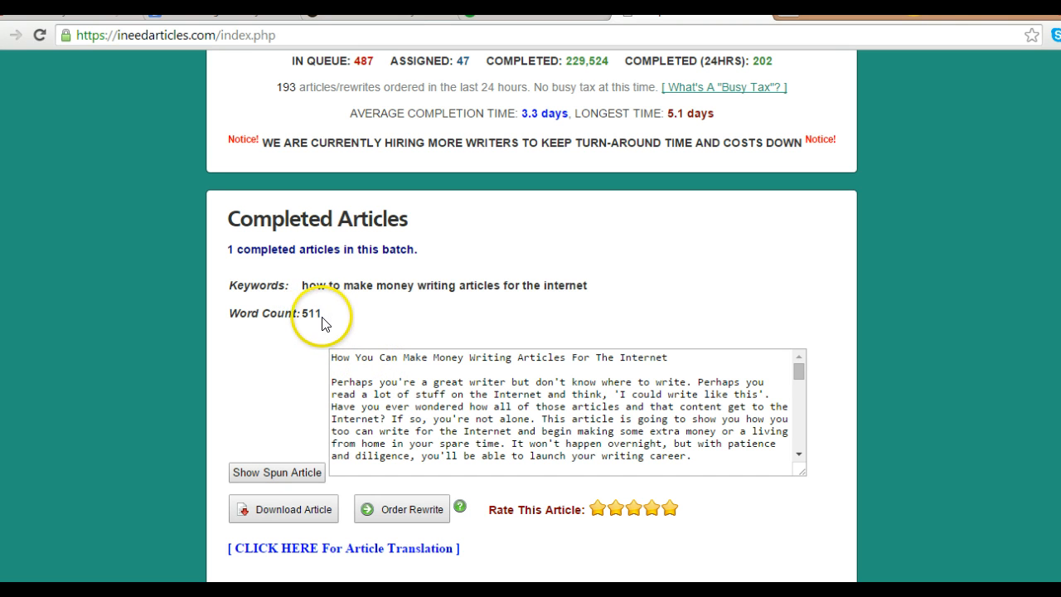
mouse_move(373, 313)
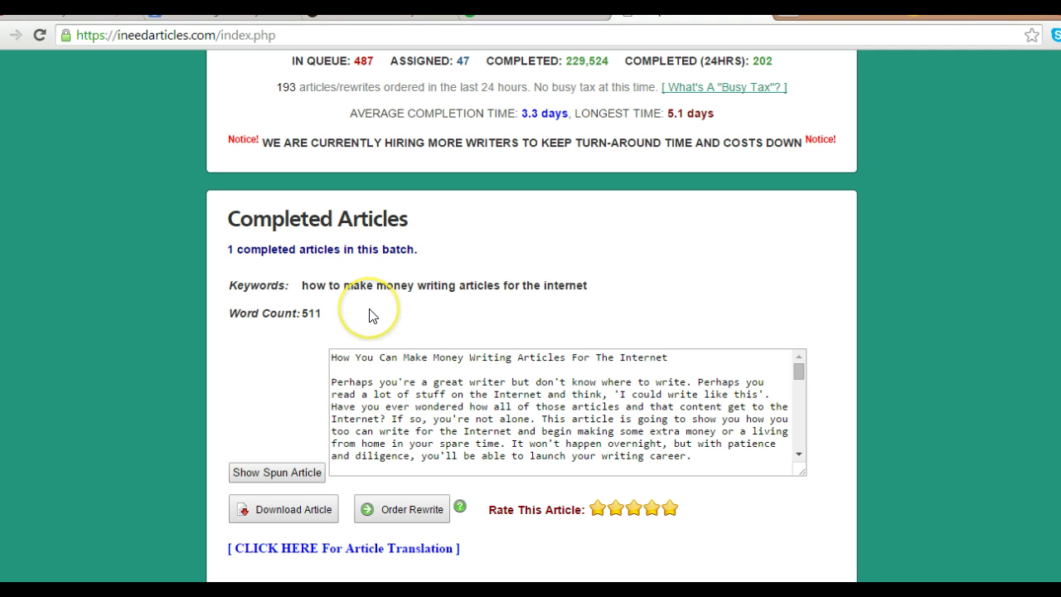
mouse_move(292, 327)
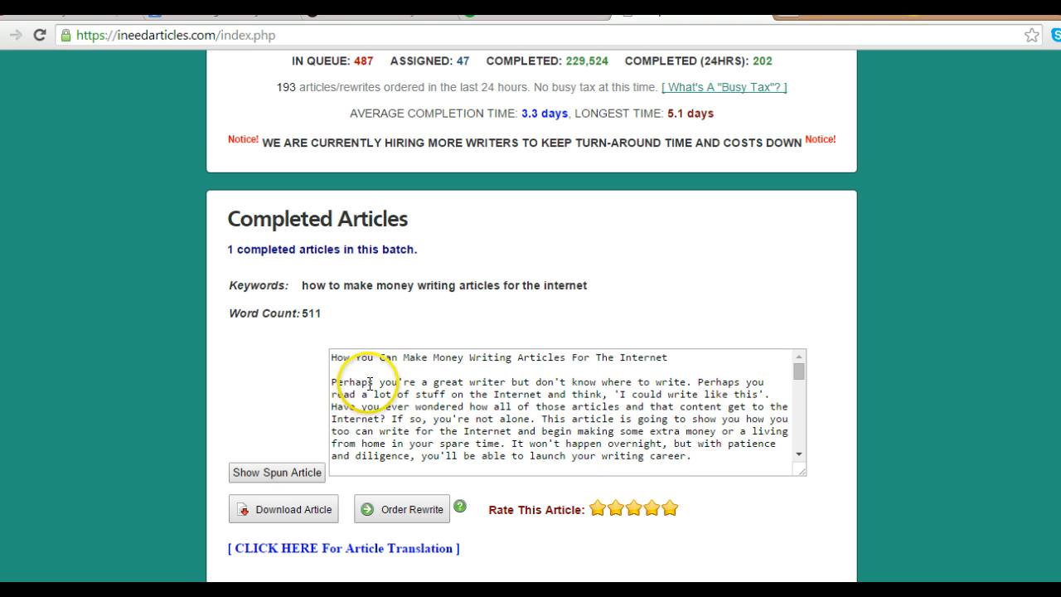
mouse_move(468, 365)
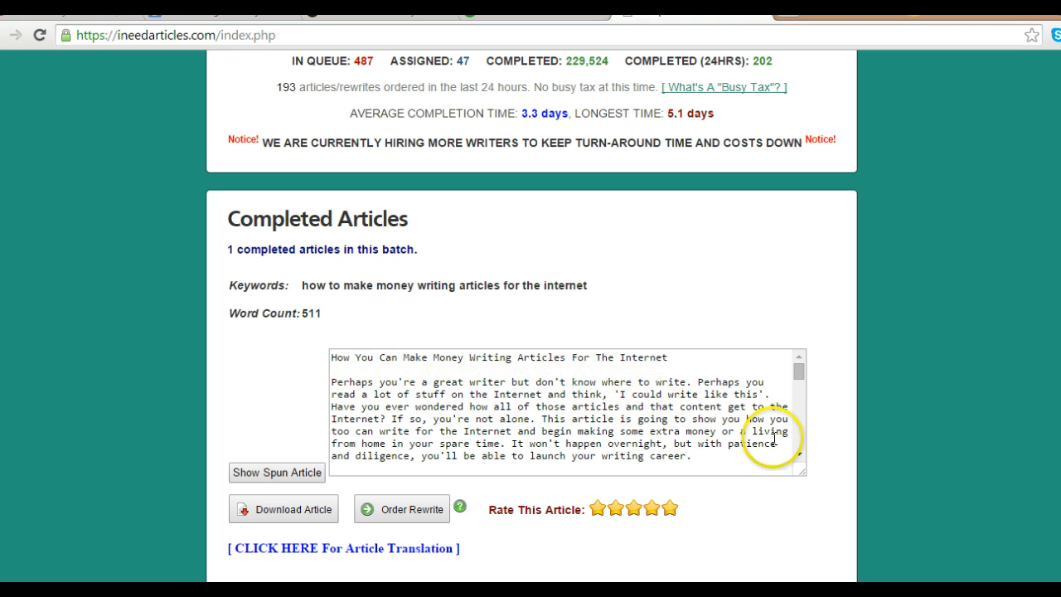
mouse_move(820, 483)
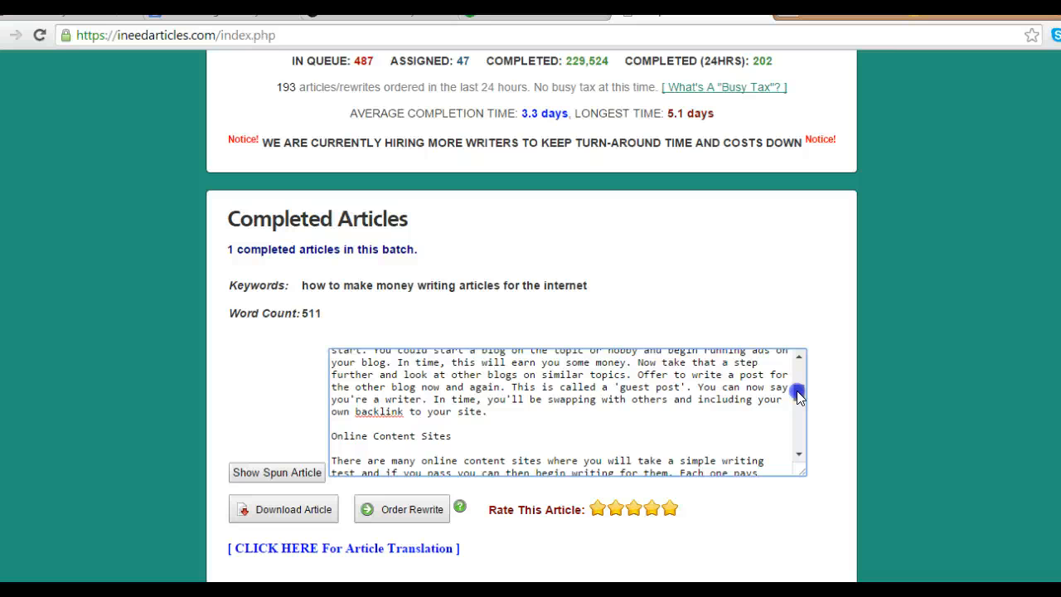
drag(797, 396, 804, 411)
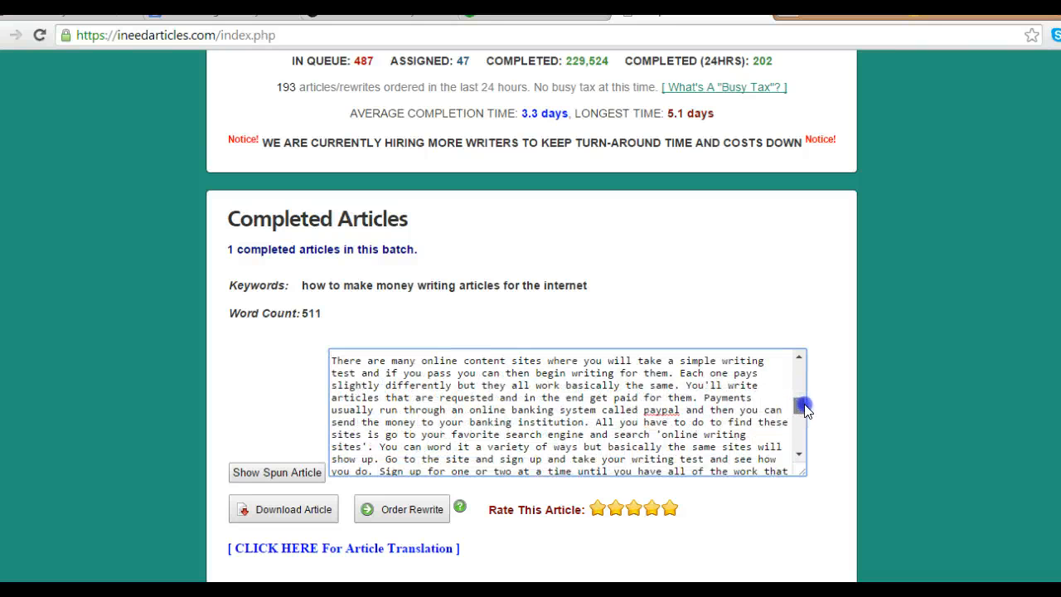
drag(802, 406, 808, 423)
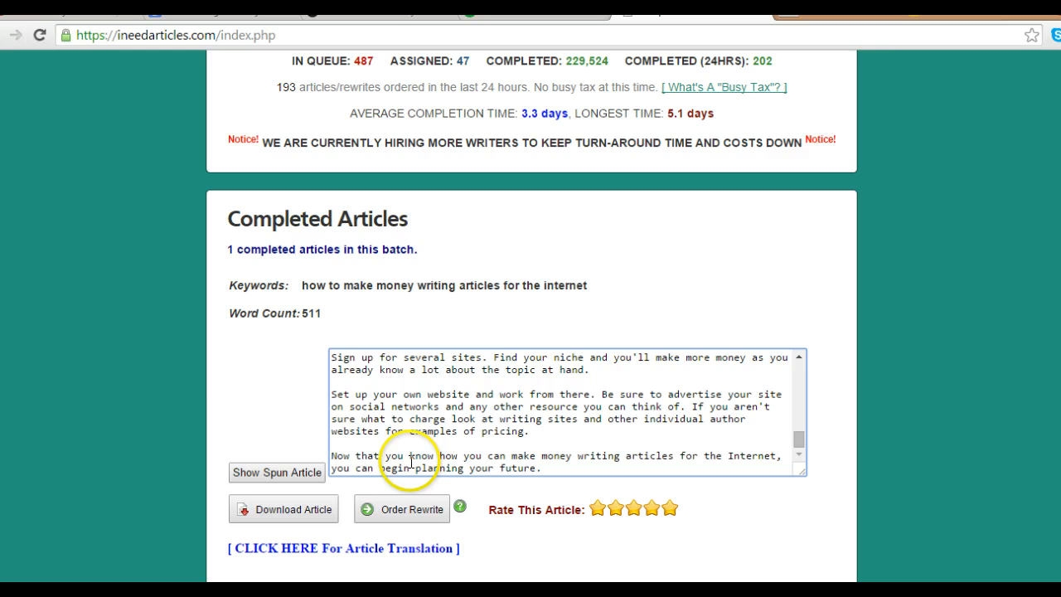
mouse_move(568, 472)
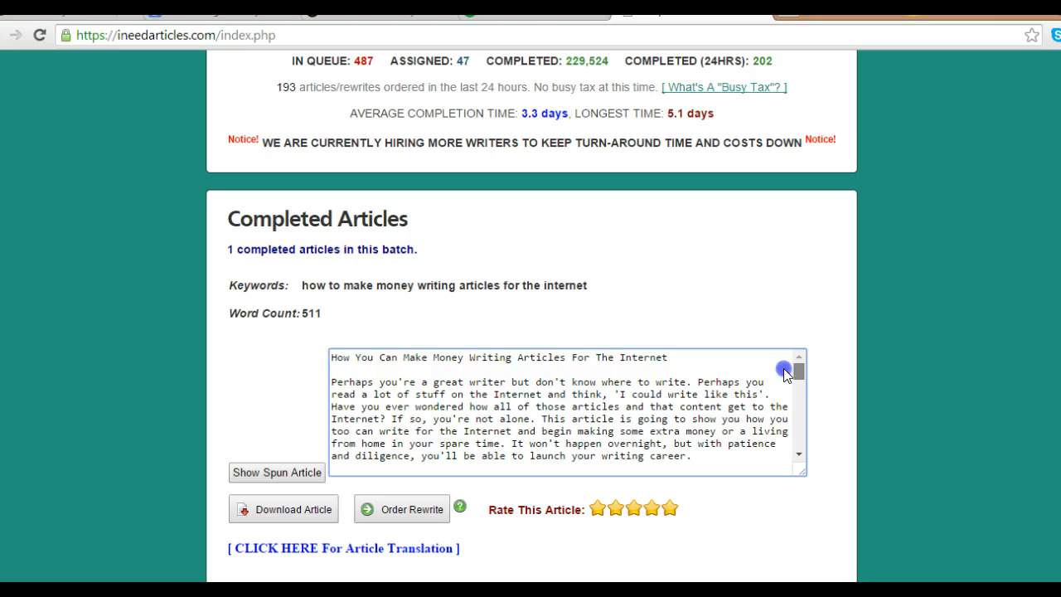
scroll(down, 3)
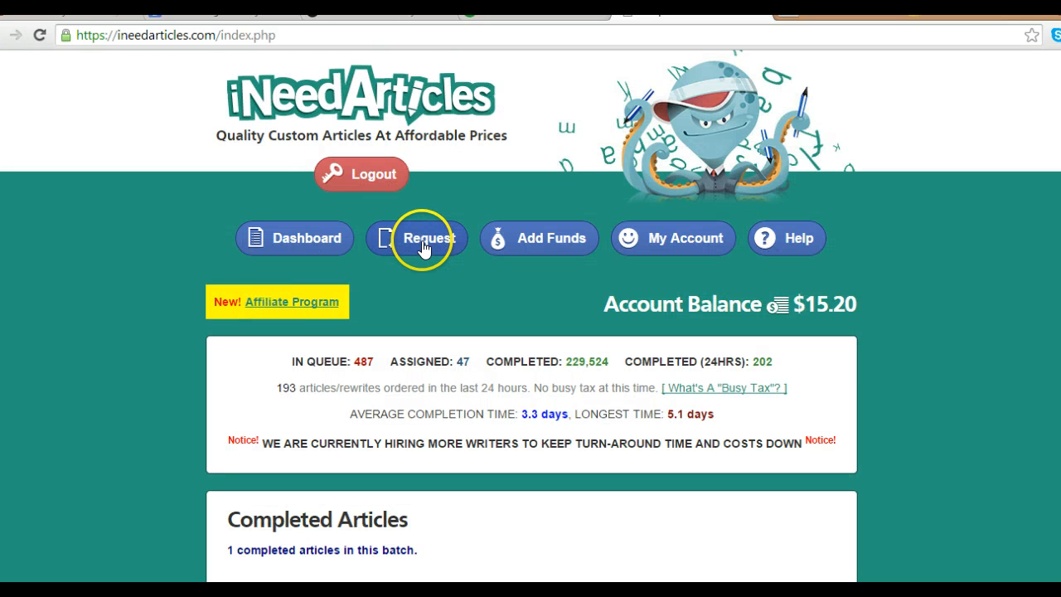
mouse_move(280, 244)
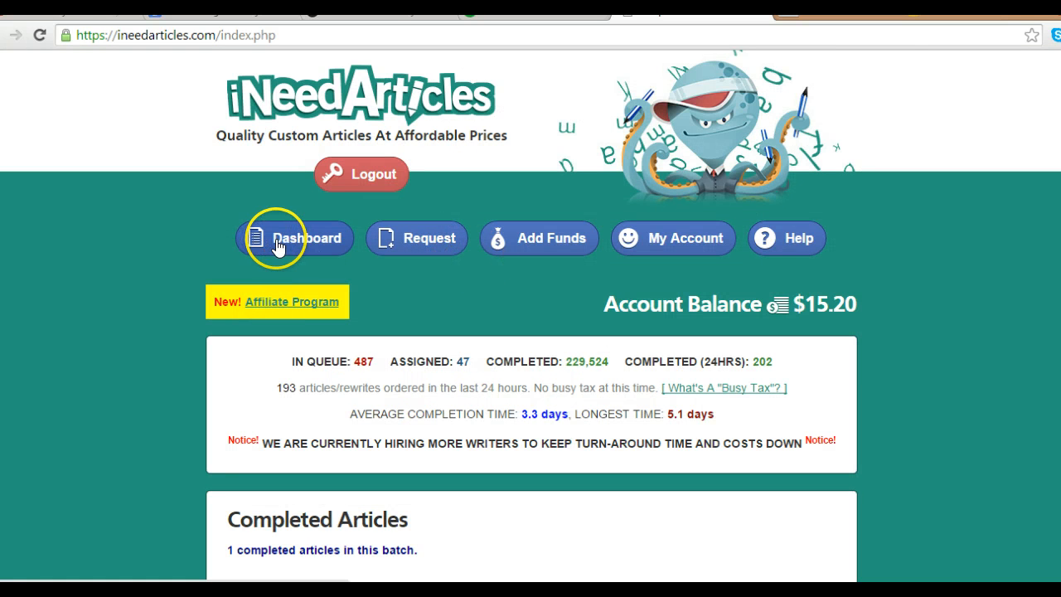
mouse_move(506, 253)
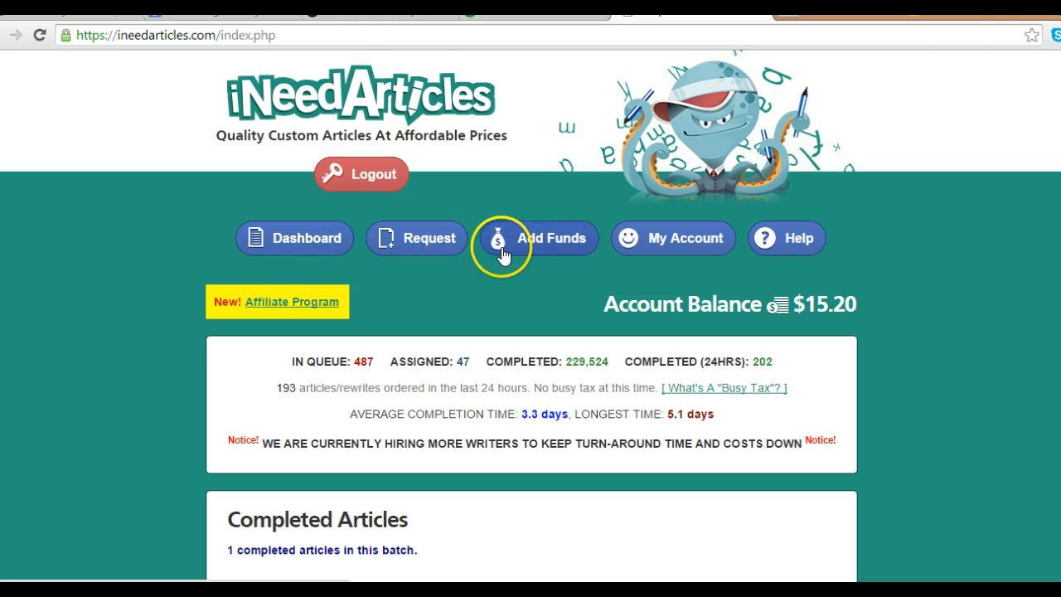
mouse_move(809, 248)
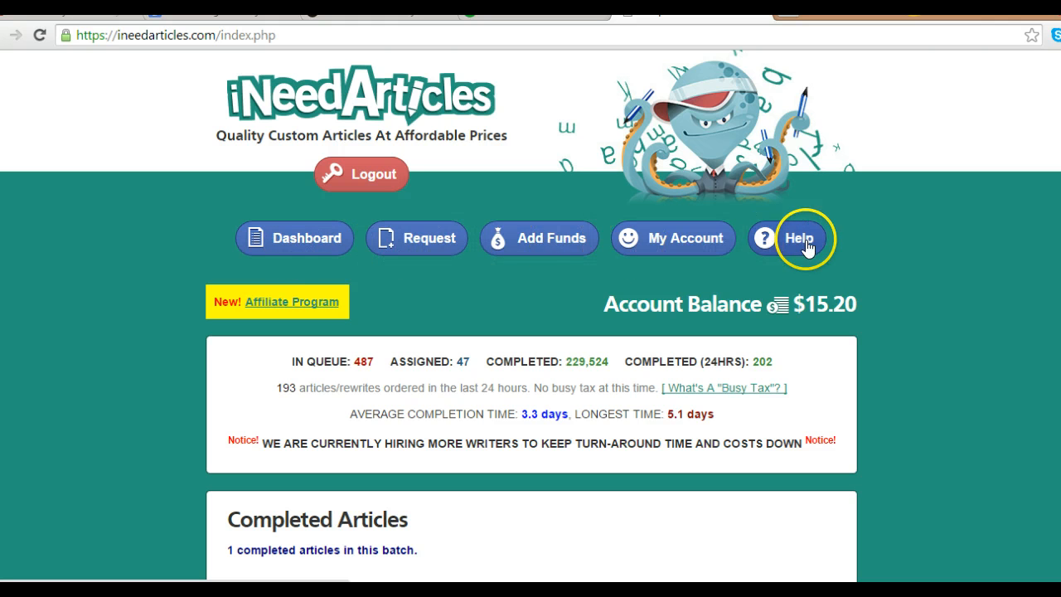
Go to the Request page offering eBooks, articles and article rewrites
click(683, 240)
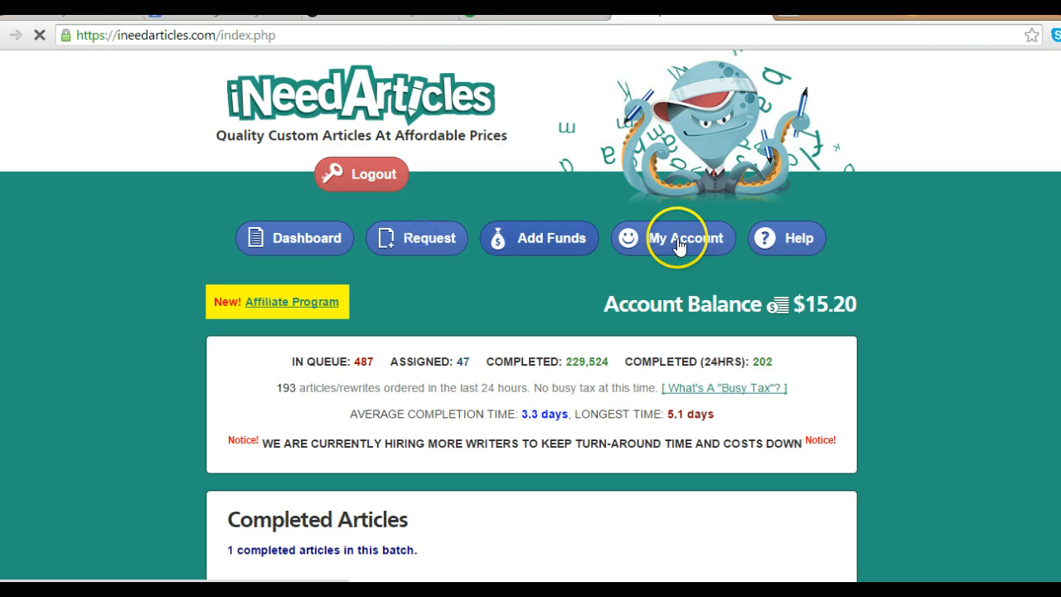
mouse_move(1026, 290)
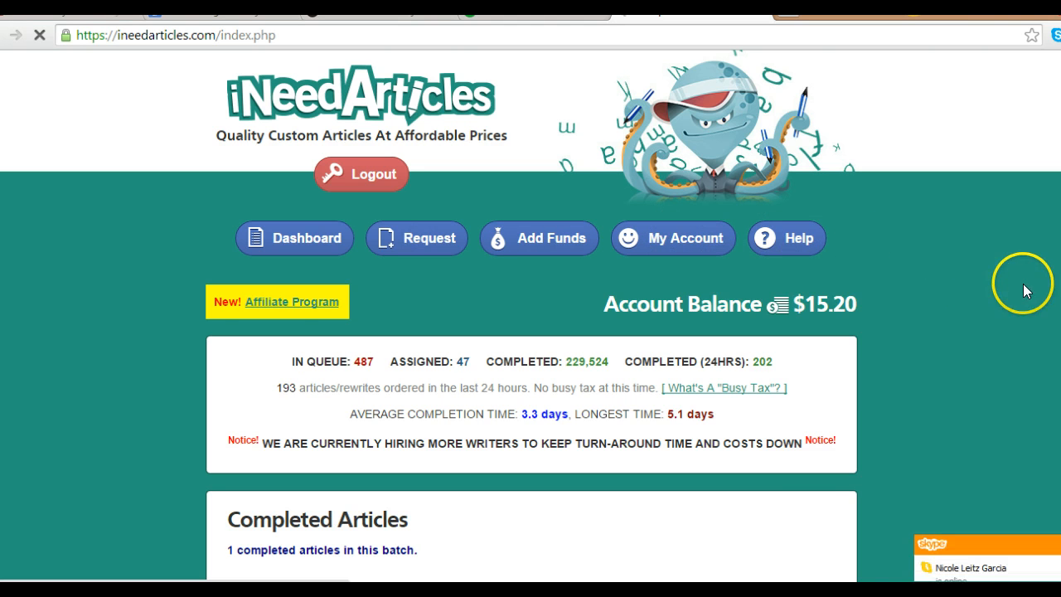
click(416, 238)
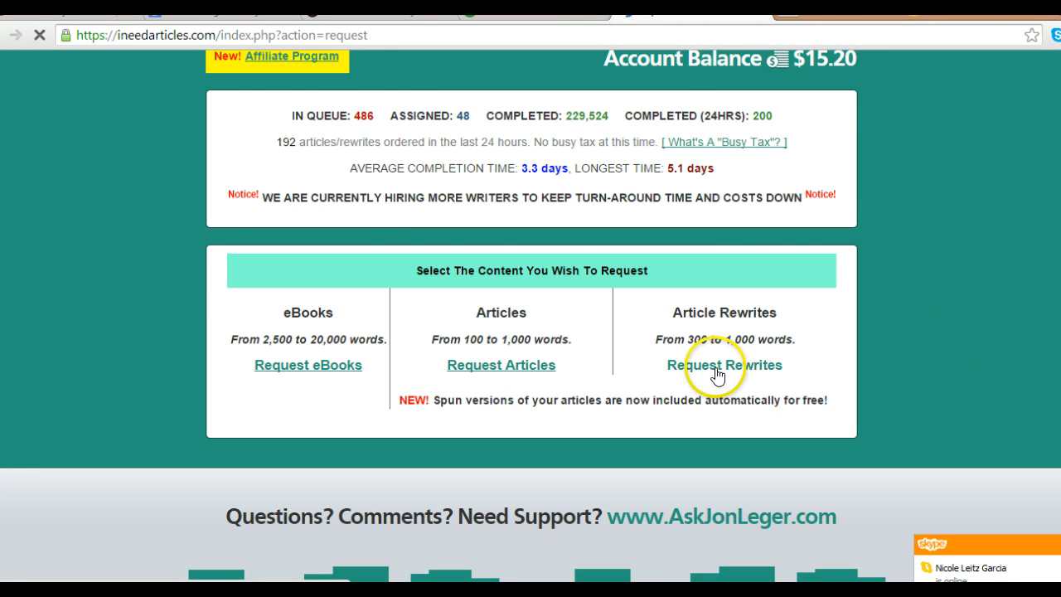
Choose to request articles and set the minimum word count to 500
click(501, 365)
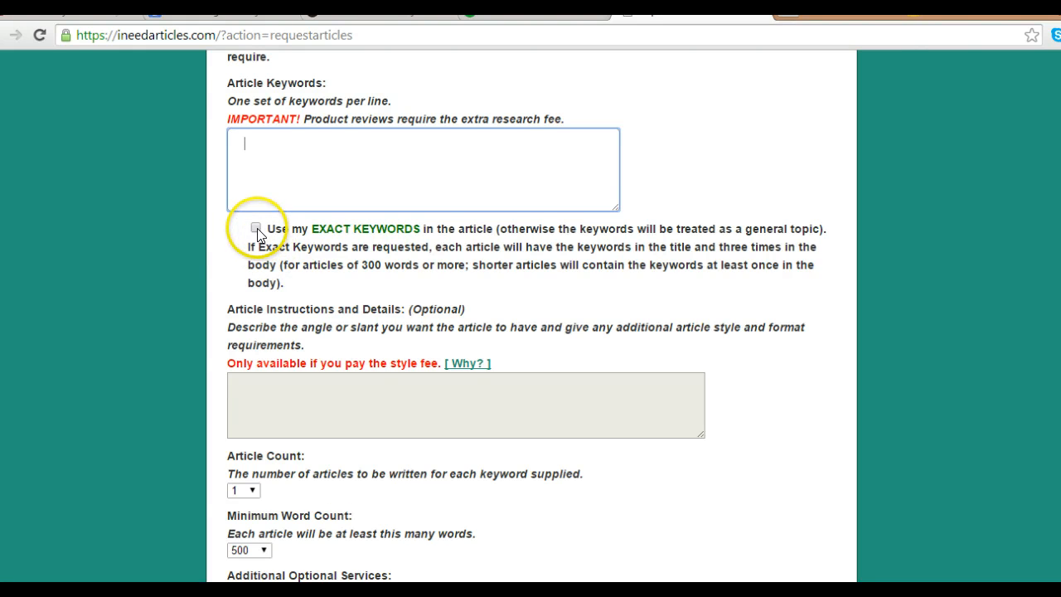
scroll(down, 3)
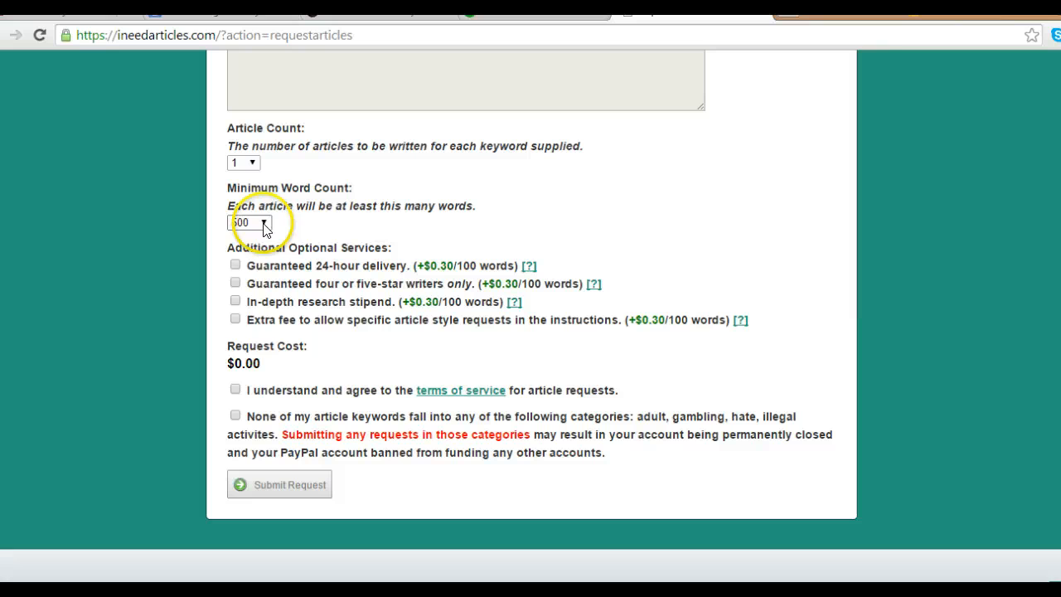
click(248, 222)
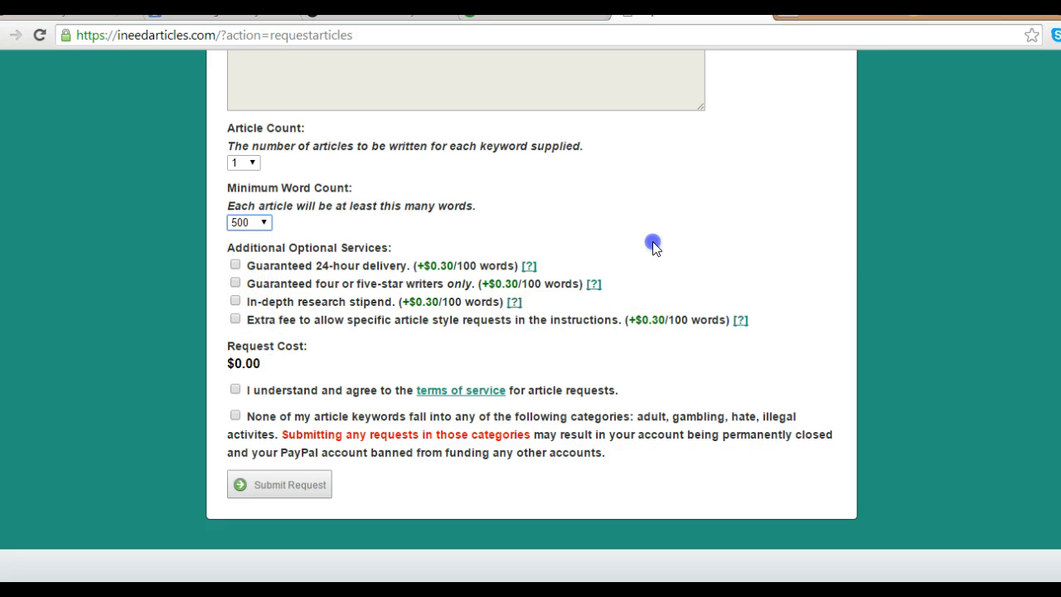
scroll(up, 3)
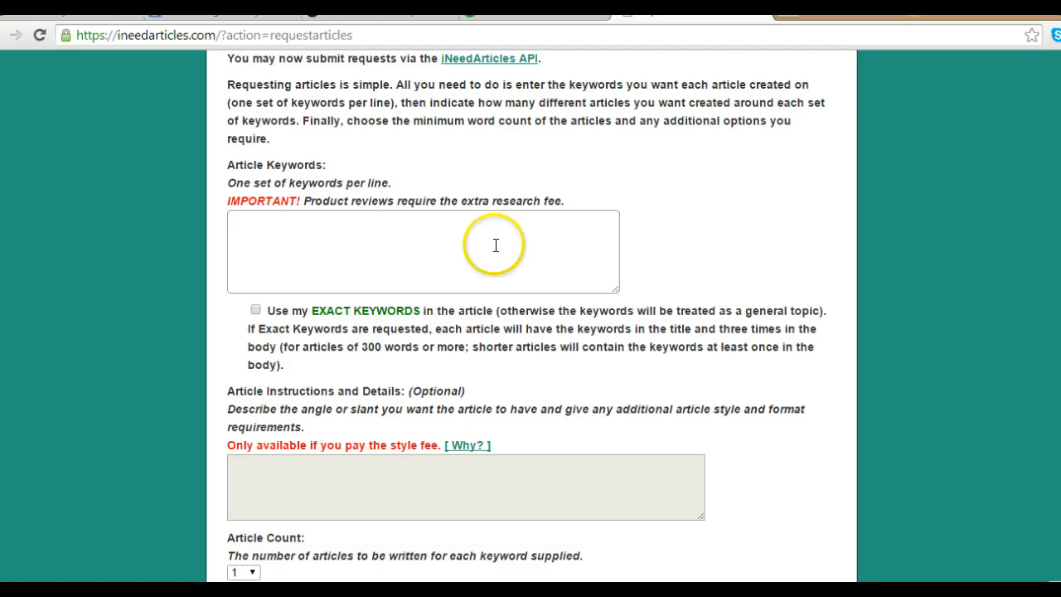
Enter the keyword 'how to make money', leaving 'Use my EXACT KEYWORDS' unticked
text(ho)
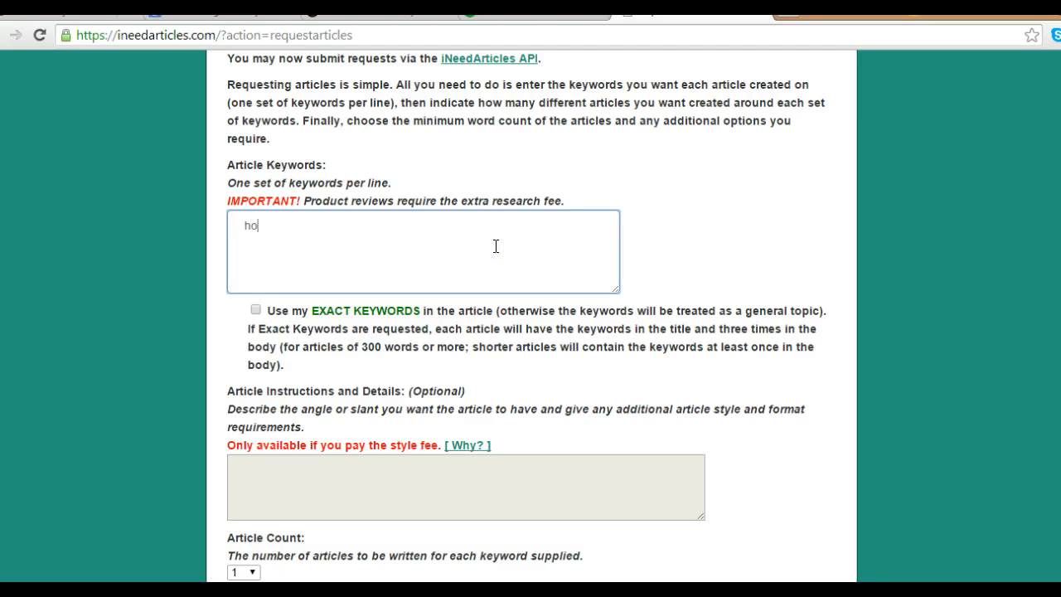
text(w to m)
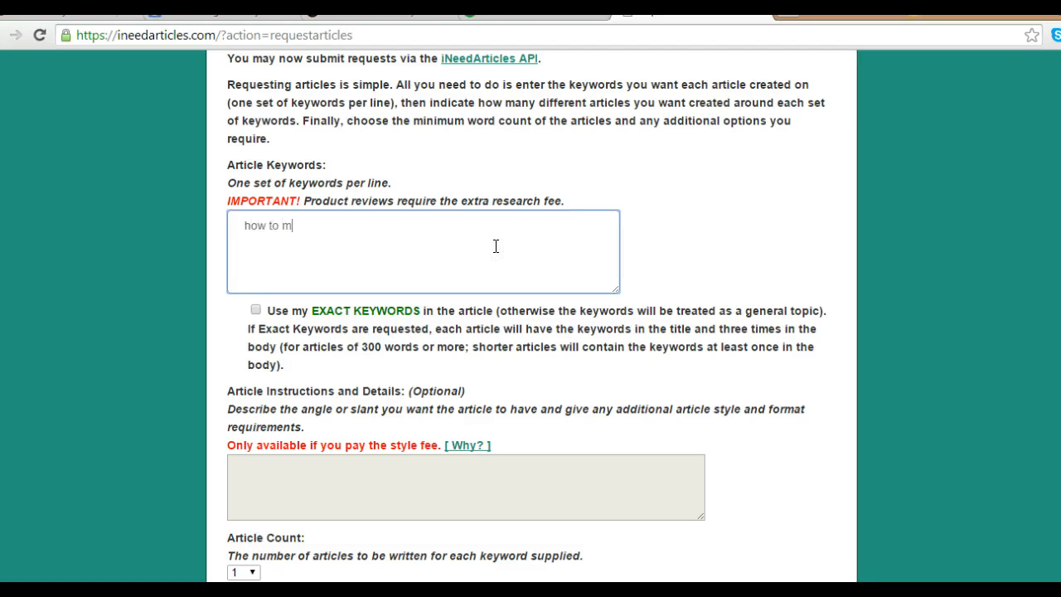
text(ake m)
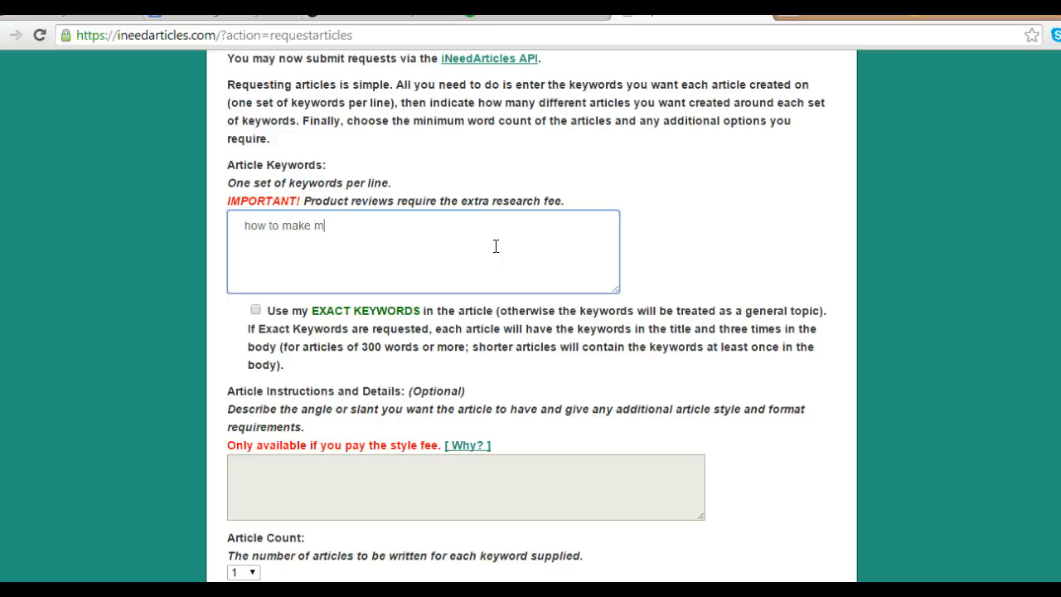
text(oney)
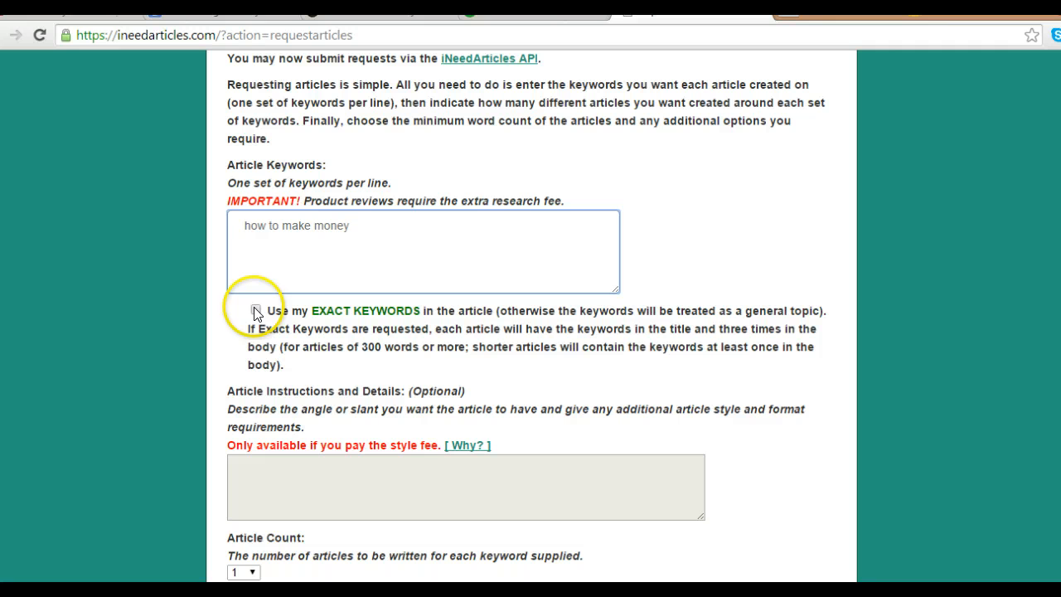
click(256, 310)
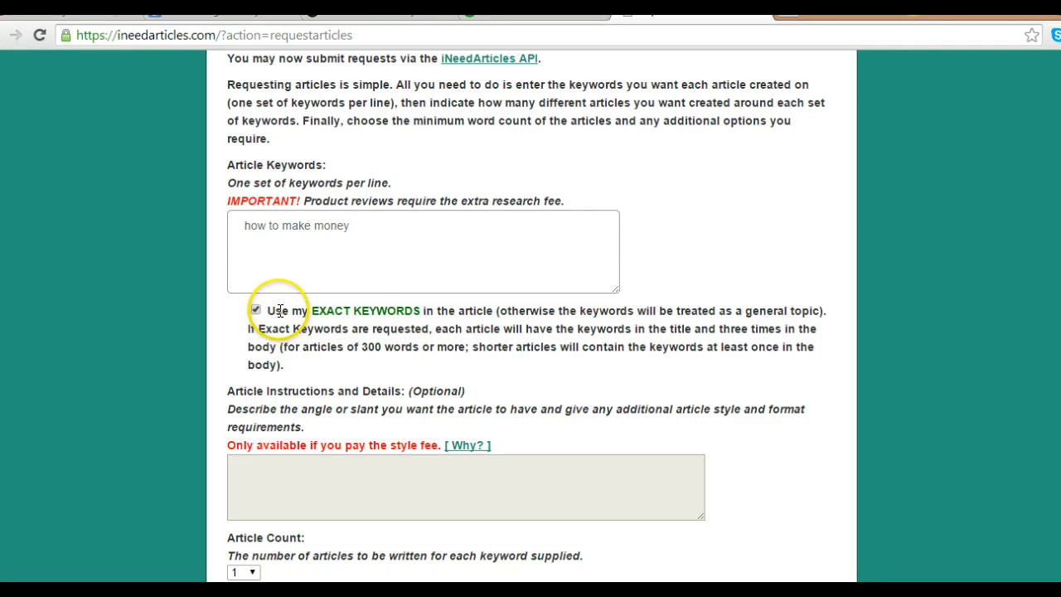
click(255, 310)
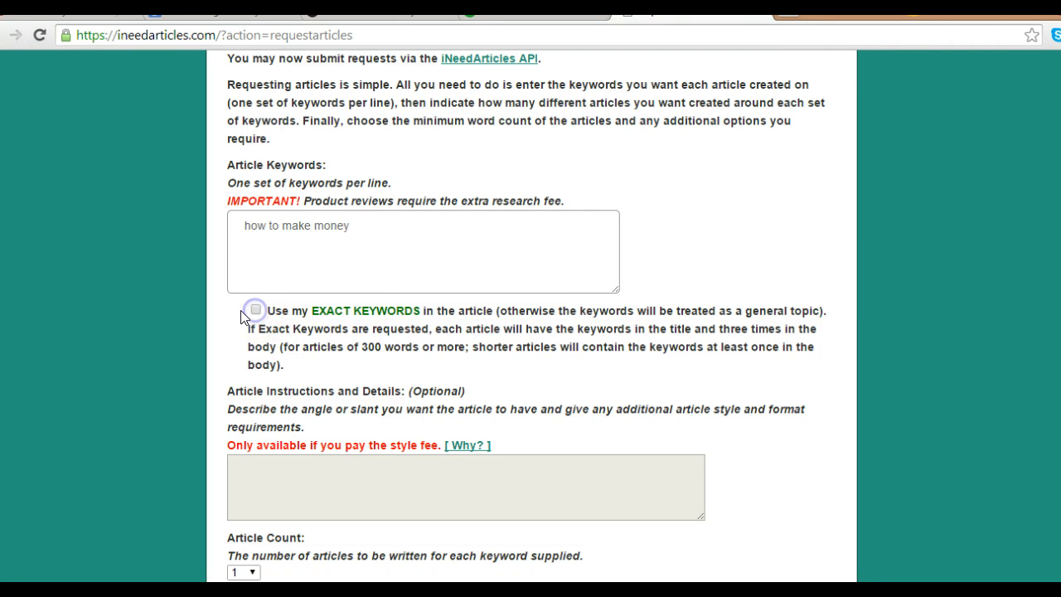
Tick the terms-of-service and no-prohibited-categories checkboxes on the $3.50 request
scroll(down, 3)
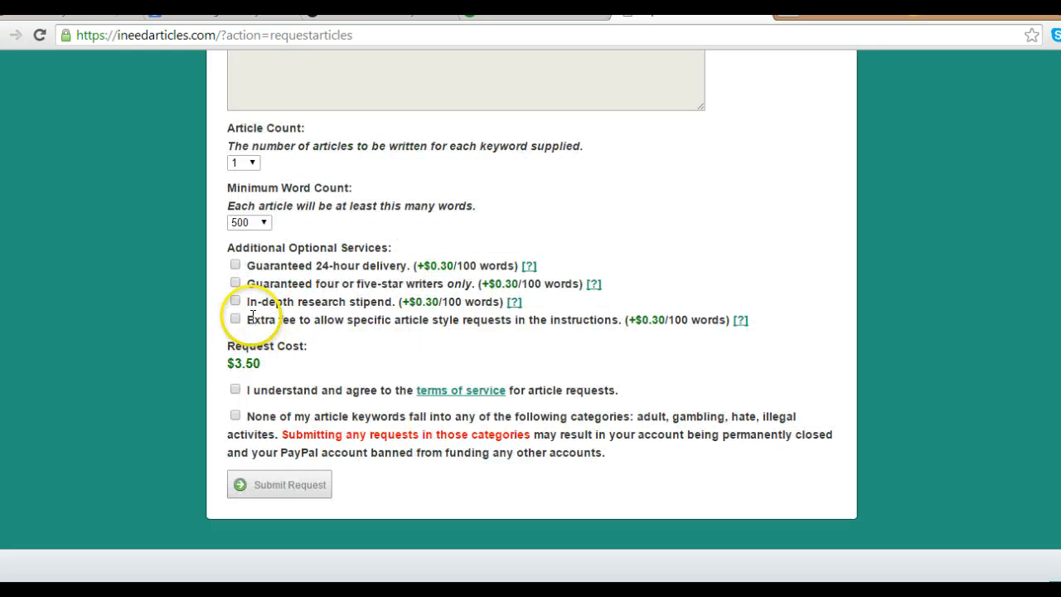
mouse_move(235, 369)
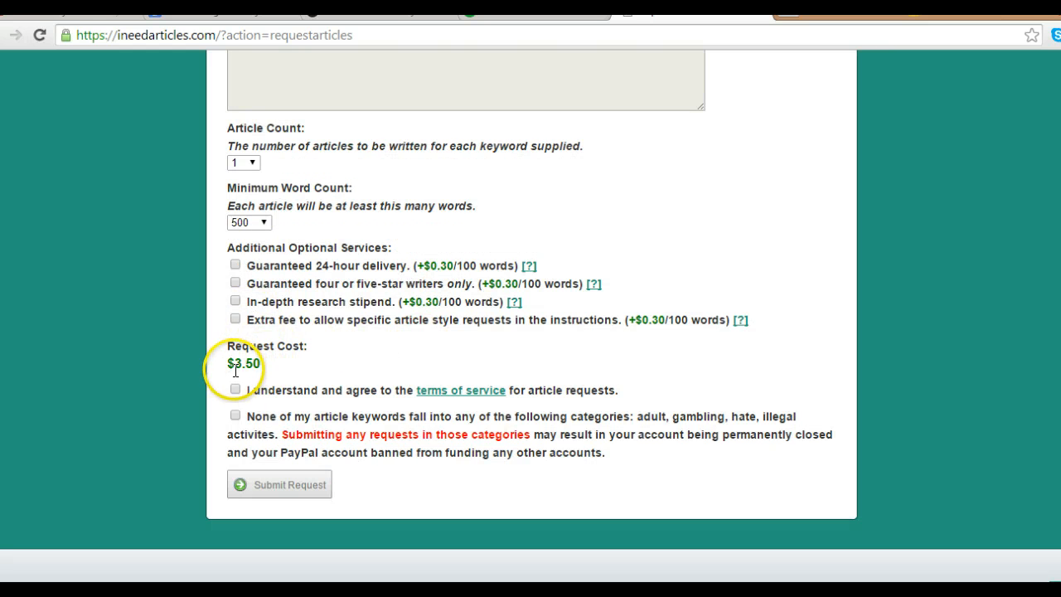
click(235, 389)
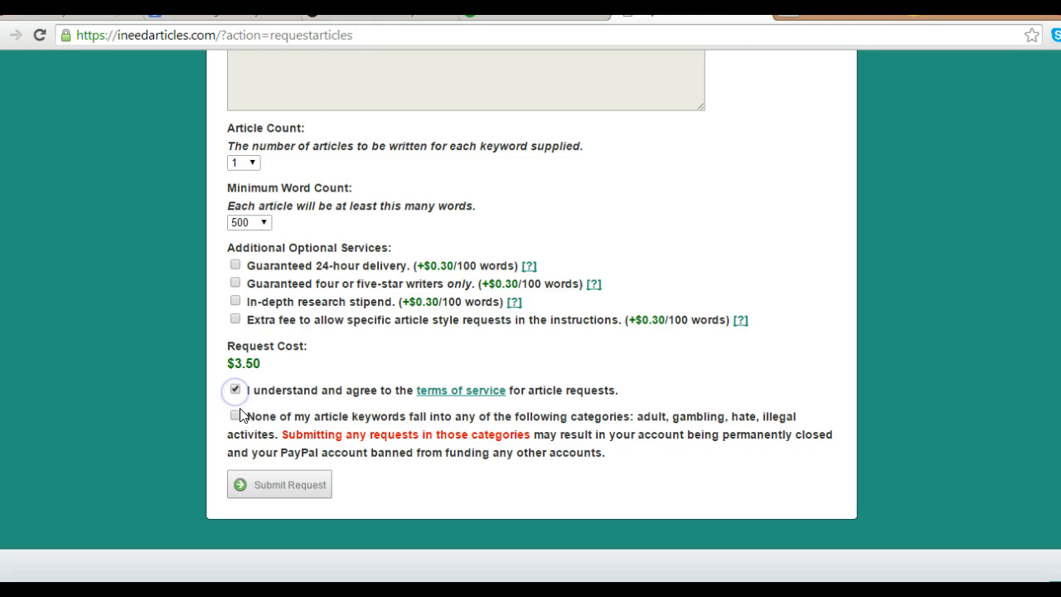
click(236, 416)
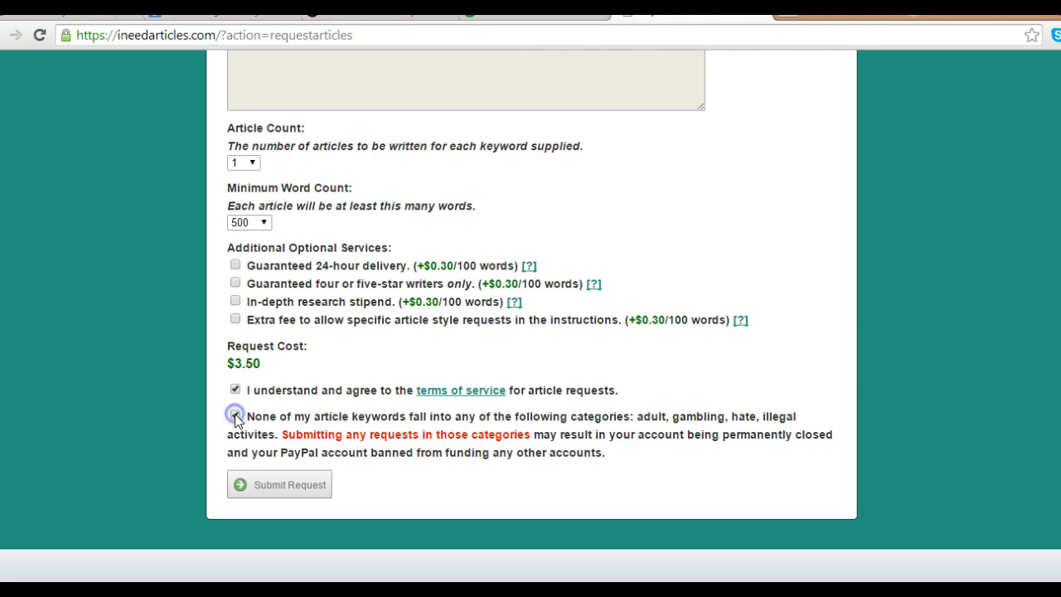
click(236, 413)
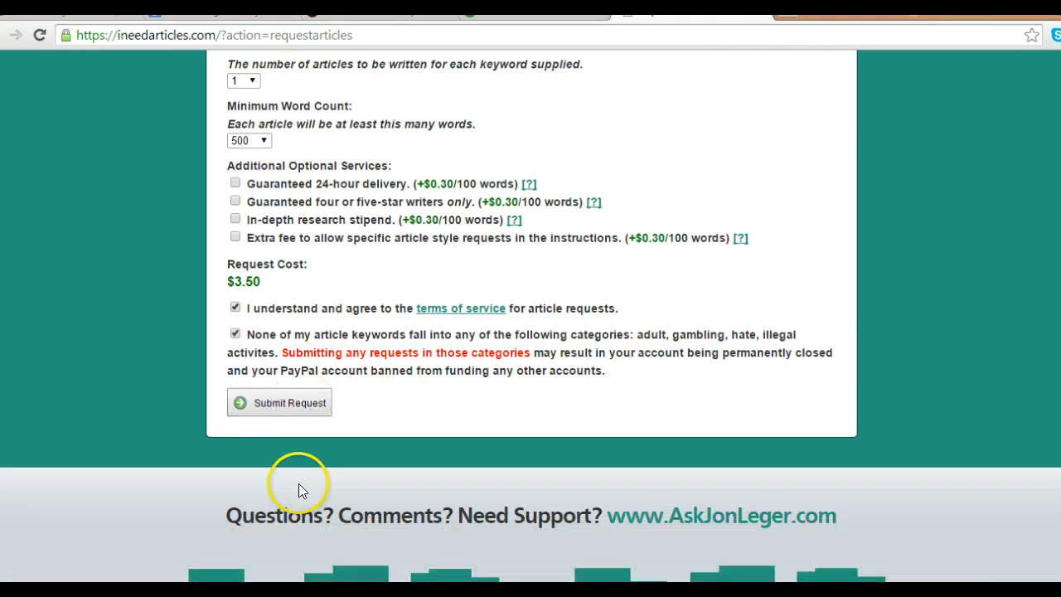
mouse_move(458, 395)
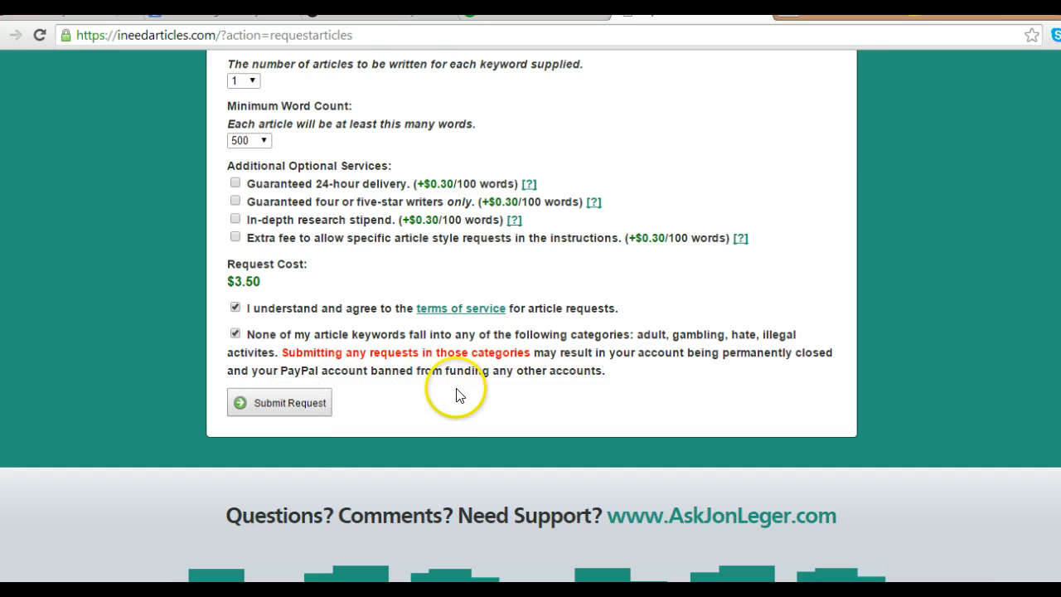
mouse_move(396, 359)
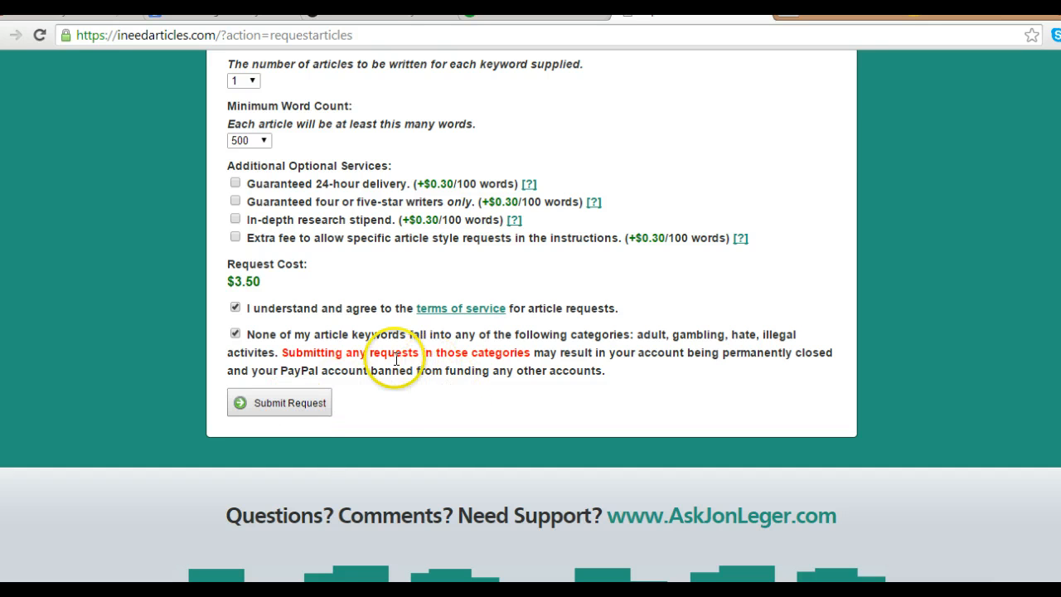
mouse_move(324, 328)
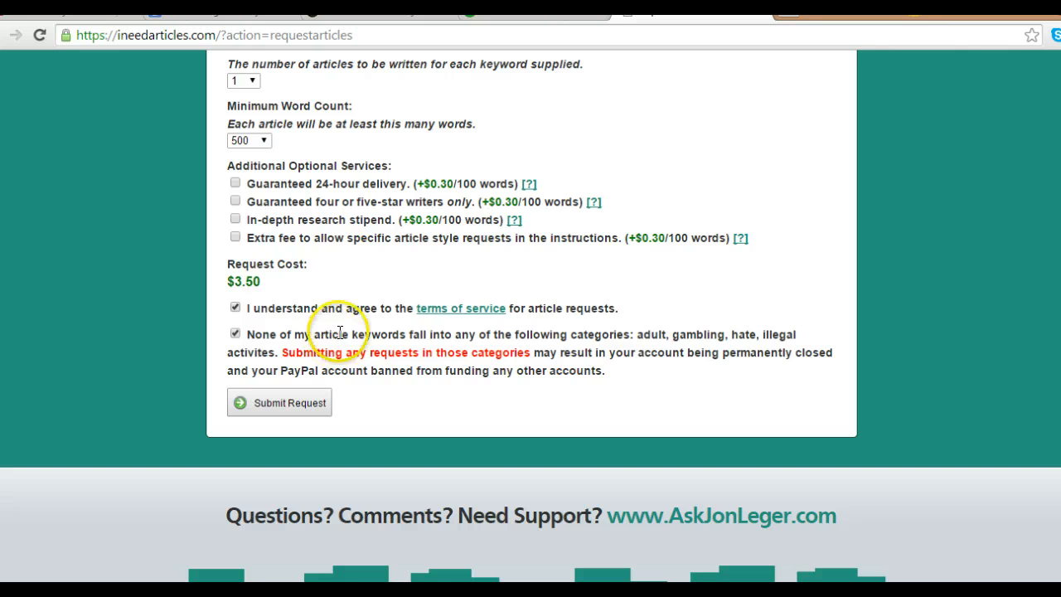
mouse_move(389, 569)
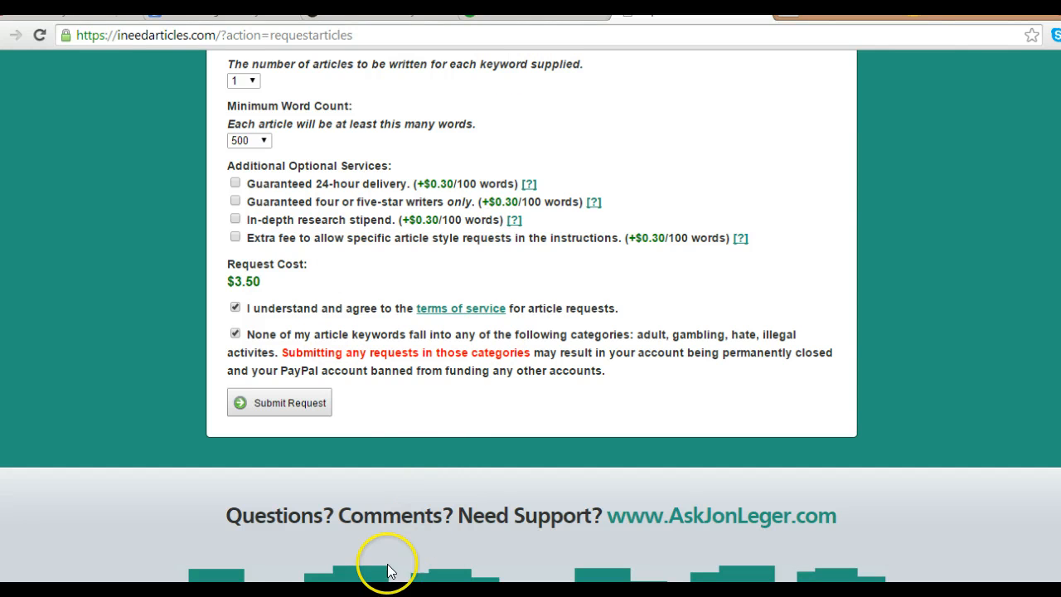
mouse_move(364, 523)
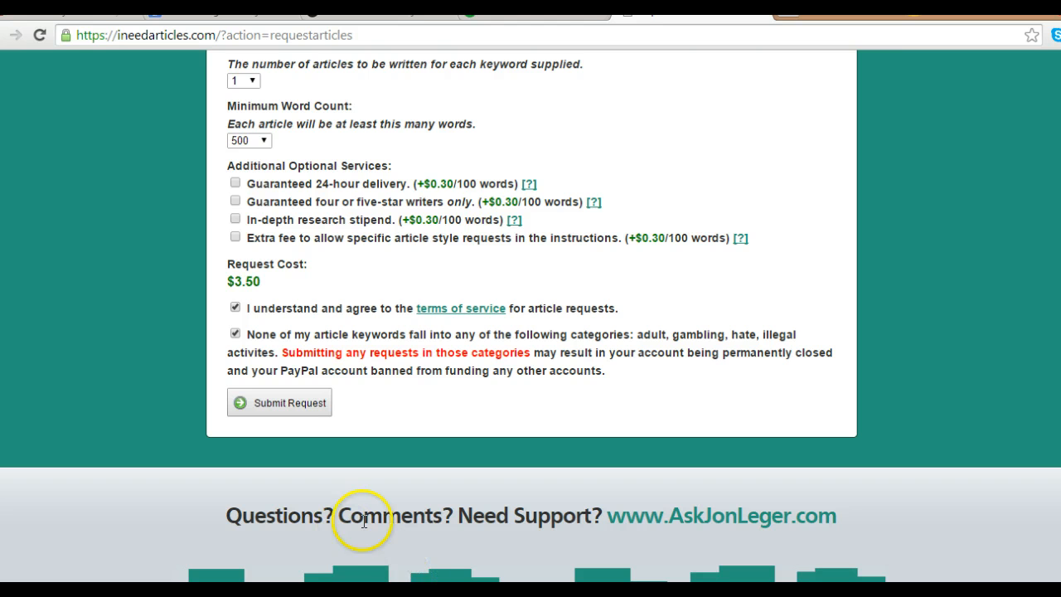